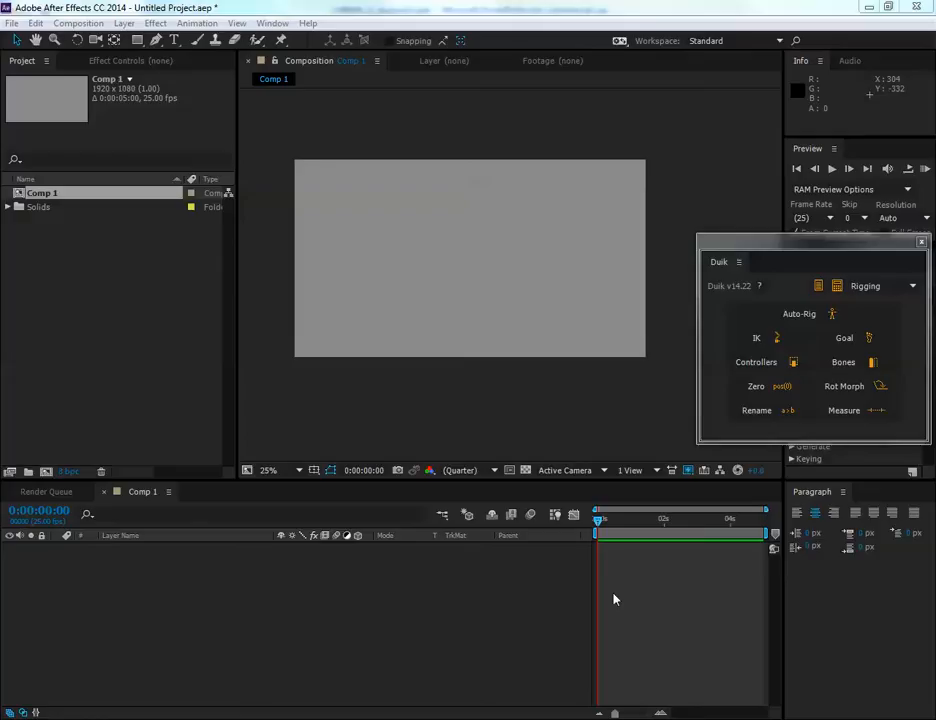
mouse_move(316, 162)
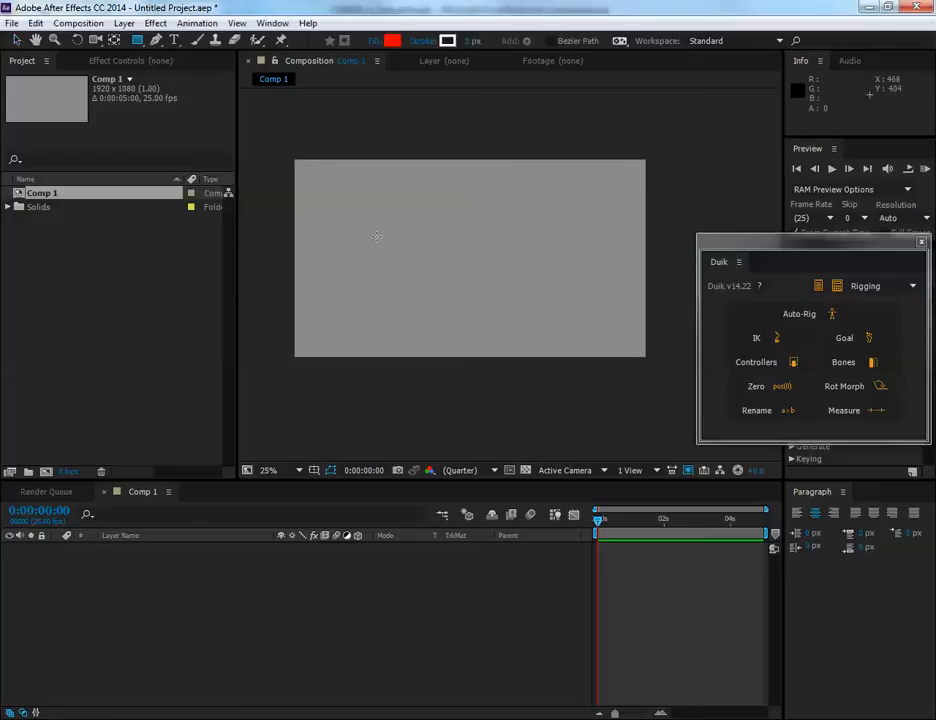
- Draw a red upper-arm bar, a forearm bar beside it and a square hand at the right end
left_click_drag(324, 248, 412, 272)
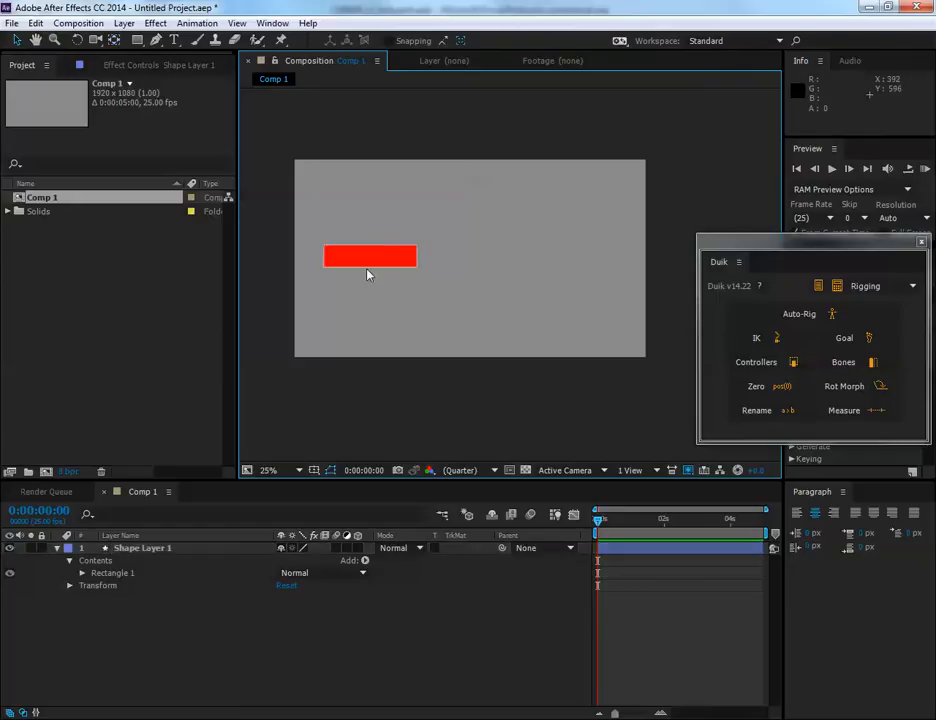
left_click_drag(370, 256, 444, 222)
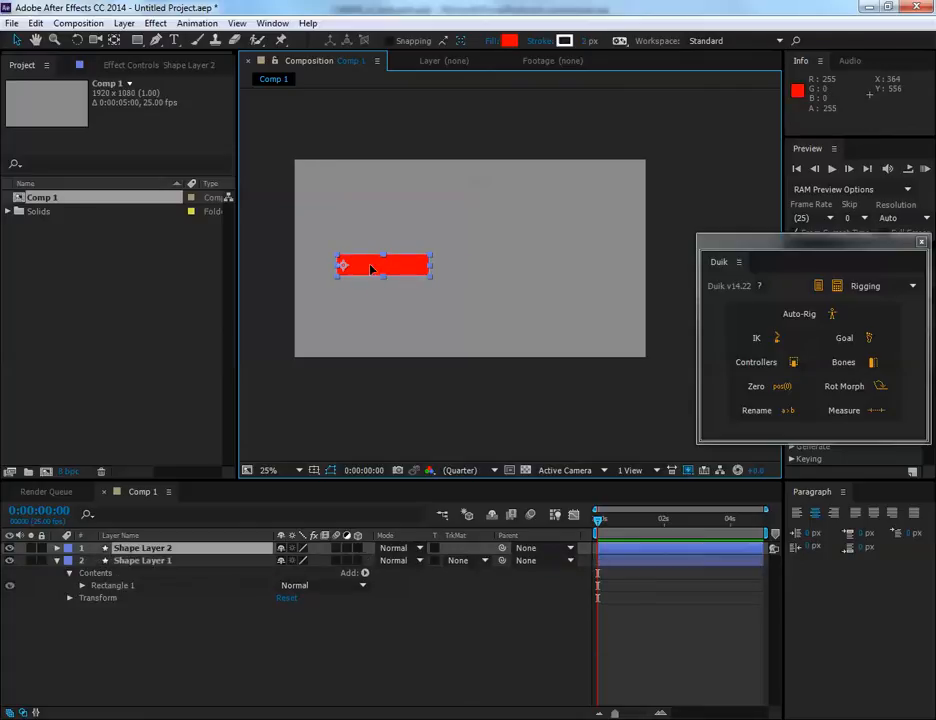
left_click_drag(384, 264, 486, 264)
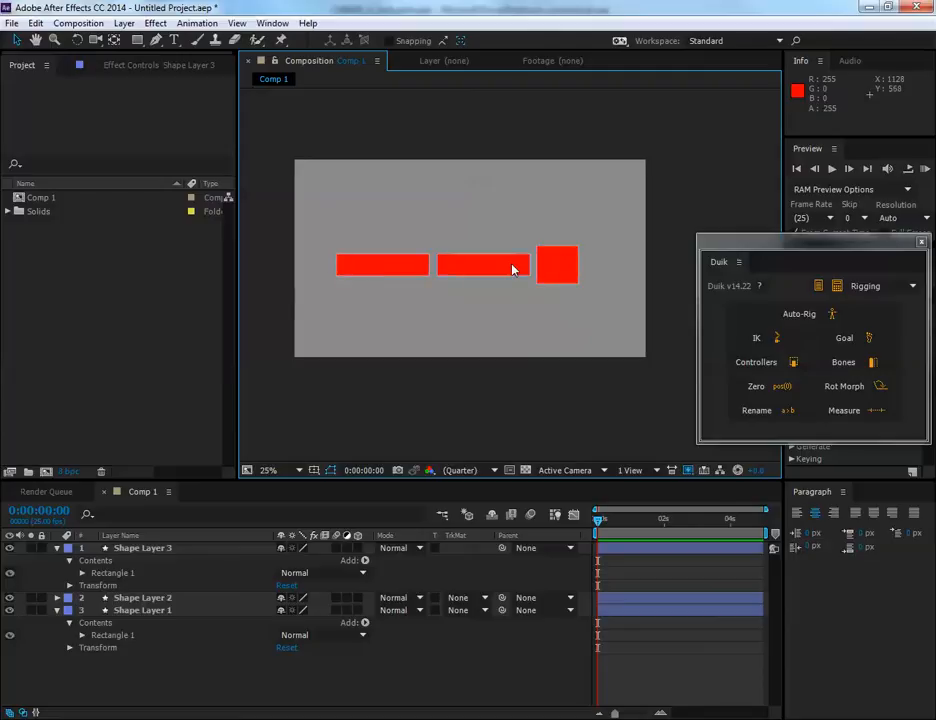
left_click(556, 264)
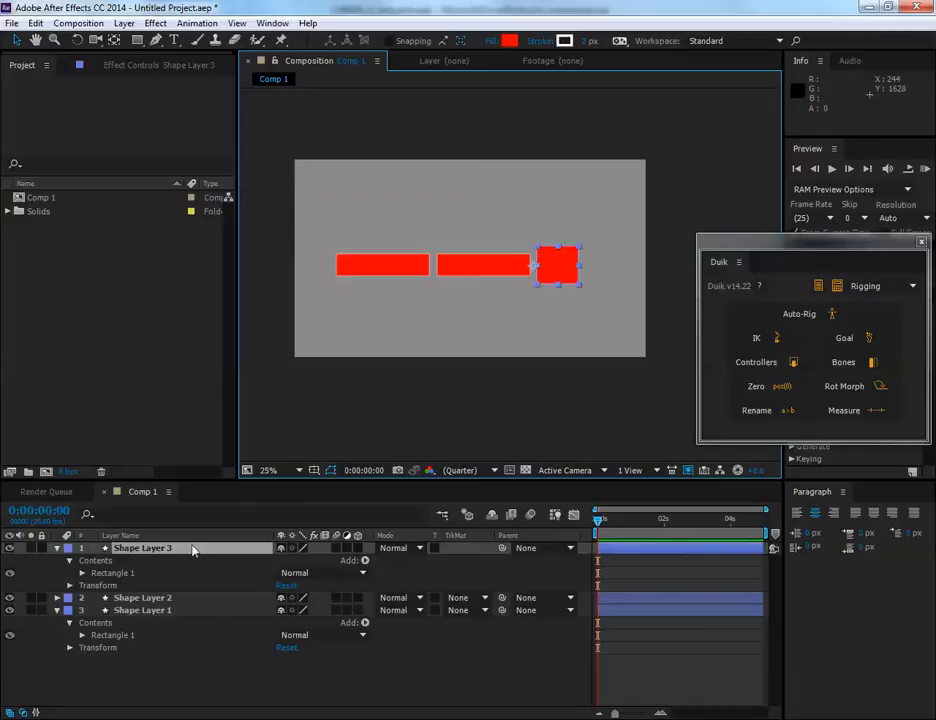
- Rename the shape layers to Hand, ForeArm and UpperArm
double_click(142, 548)
type("Hand")
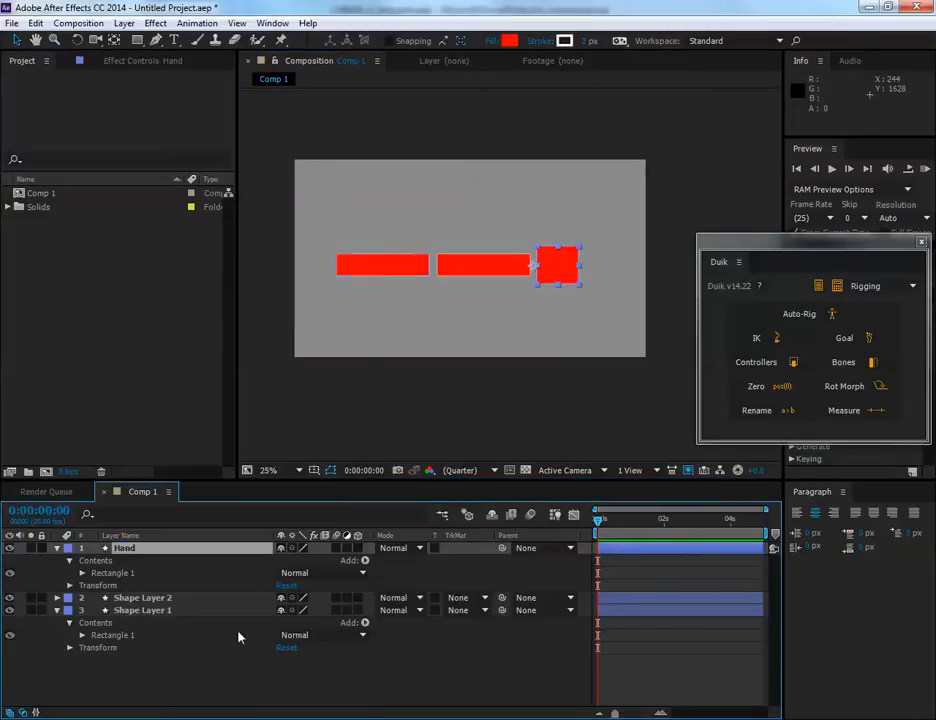
right_click(142, 596)
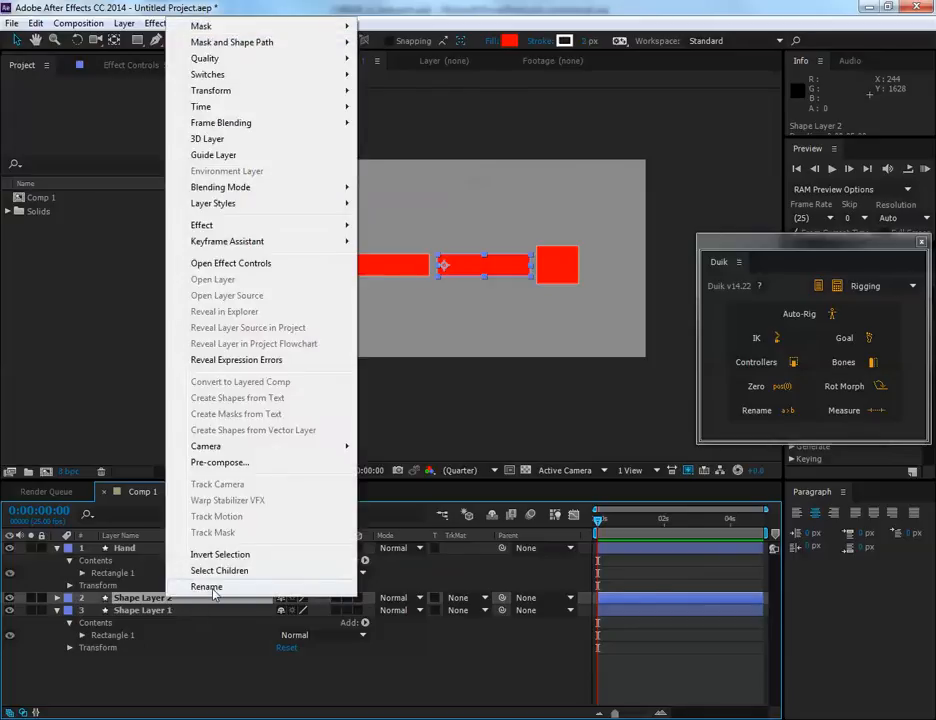
left_click(208, 588)
type("ForeArm")
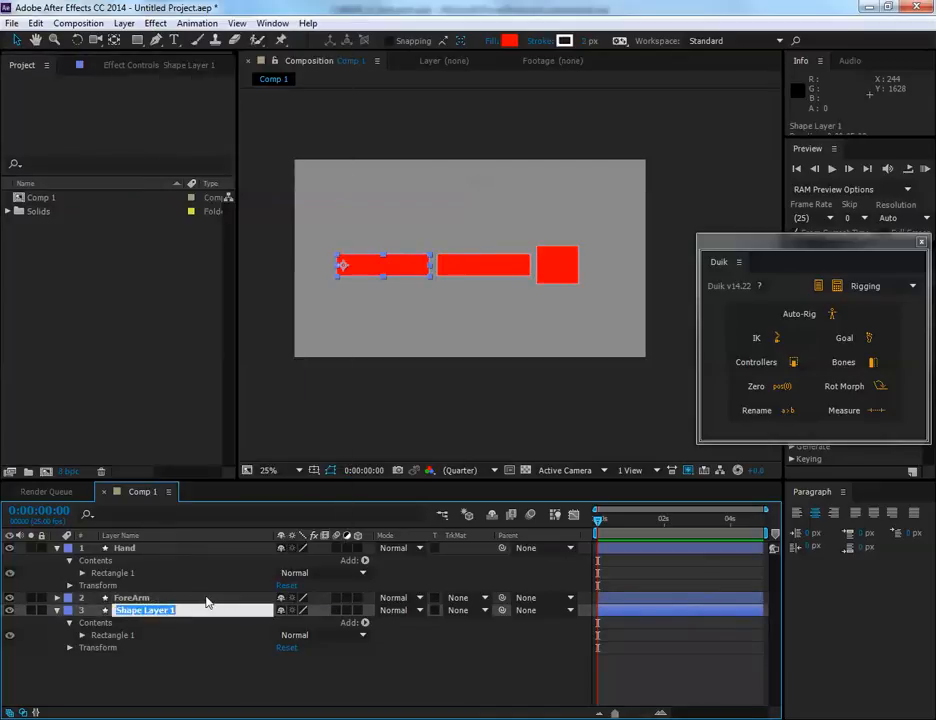
type("UpperArm")
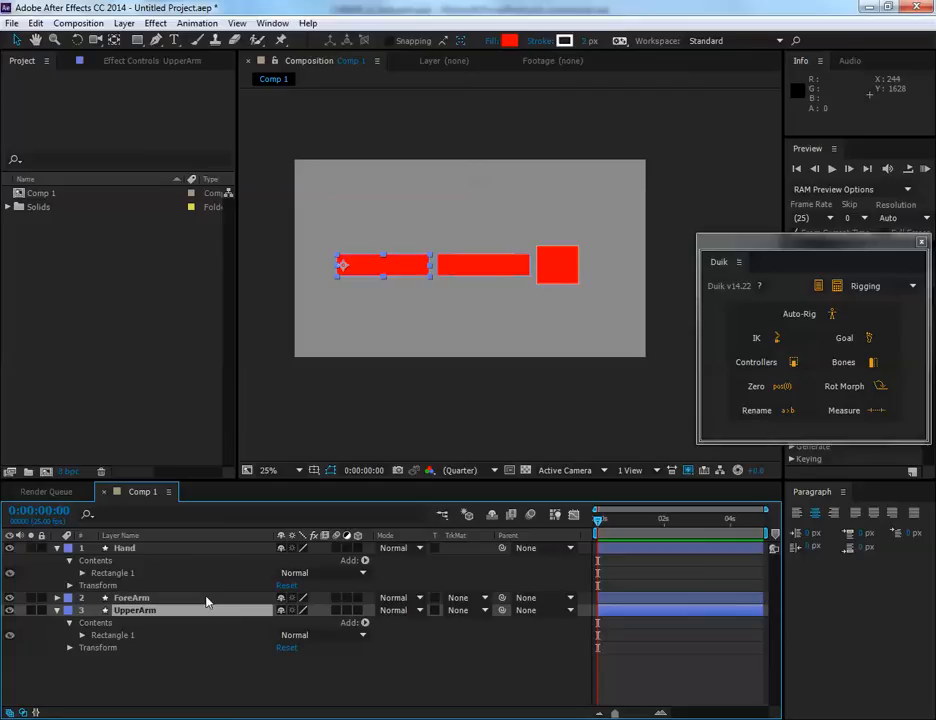
mouse_move(158, 596)
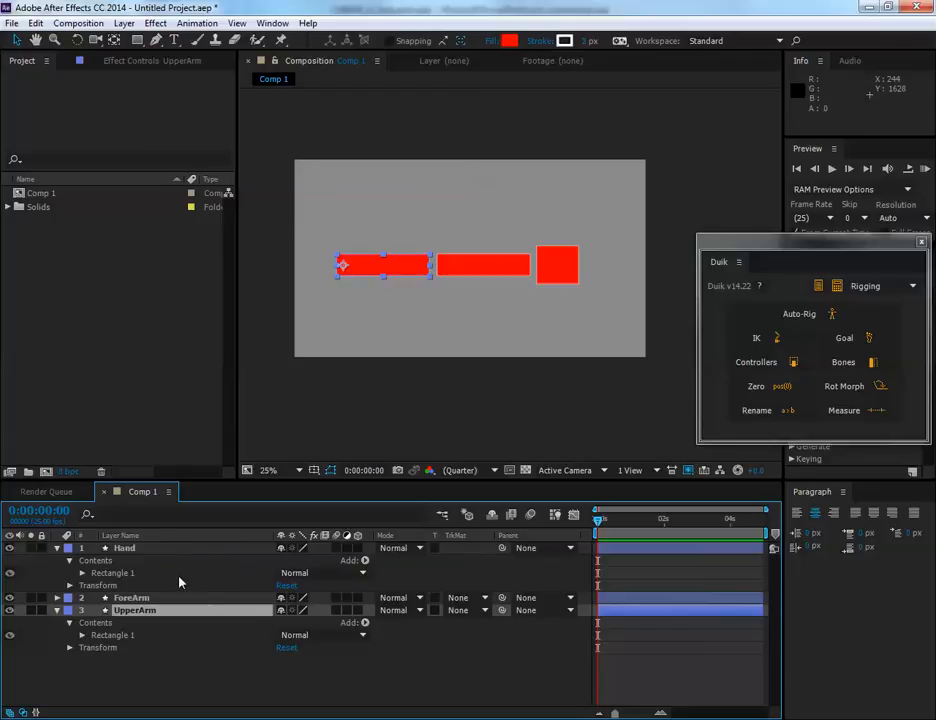
left_click(132, 596)
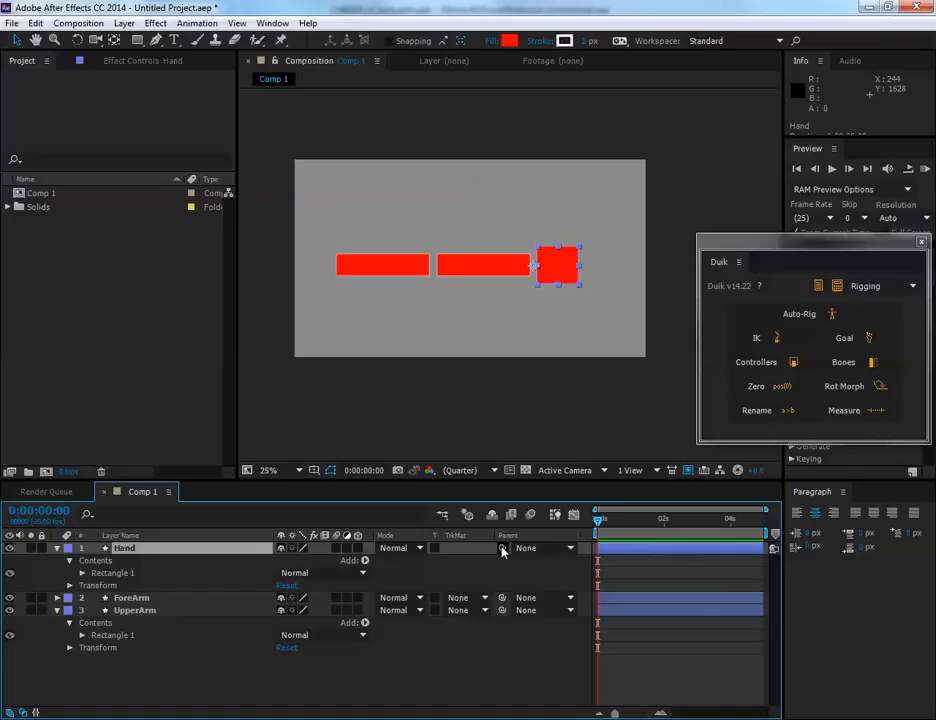
- Parent Hand to ForeArm and ForeArm to UpperArm
left_click_drag(504, 548, 182, 596)
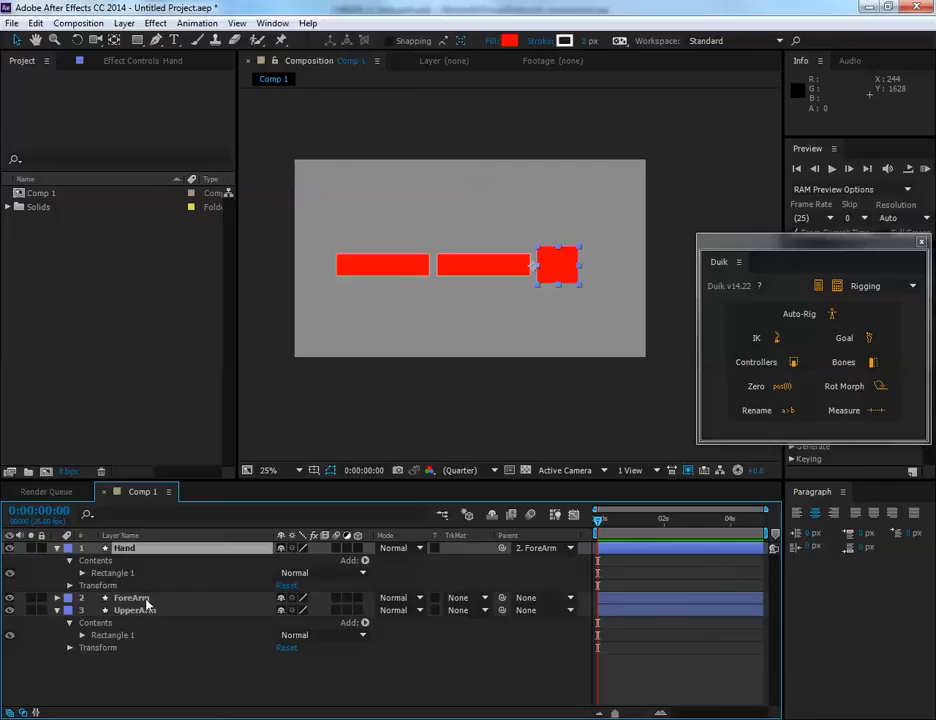
left_click(132, 596)
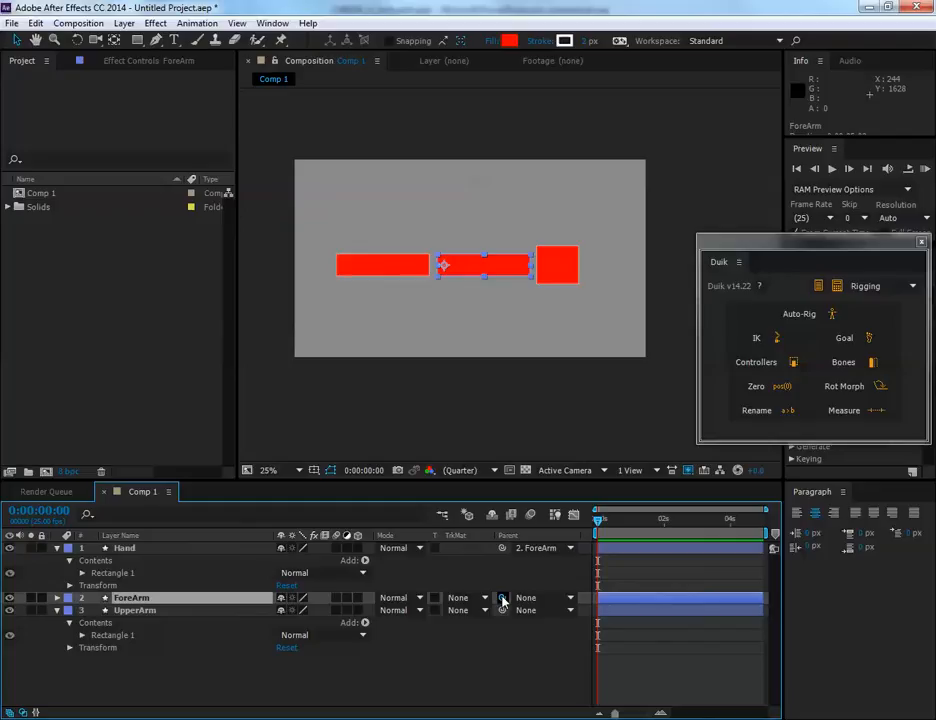
left_click(136, 610)
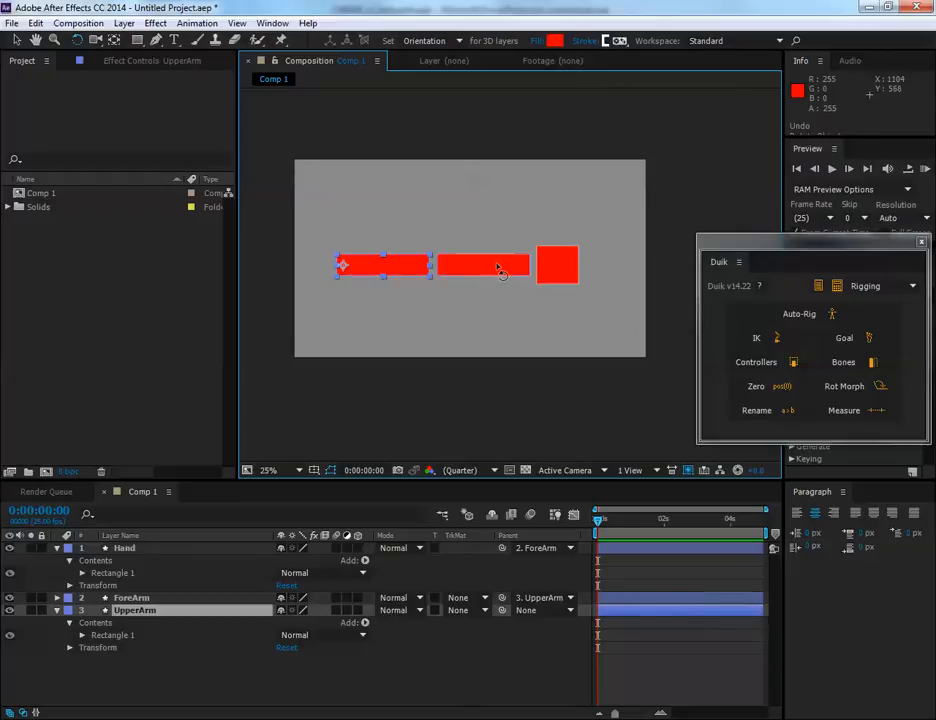
mouse_move(500, 222)
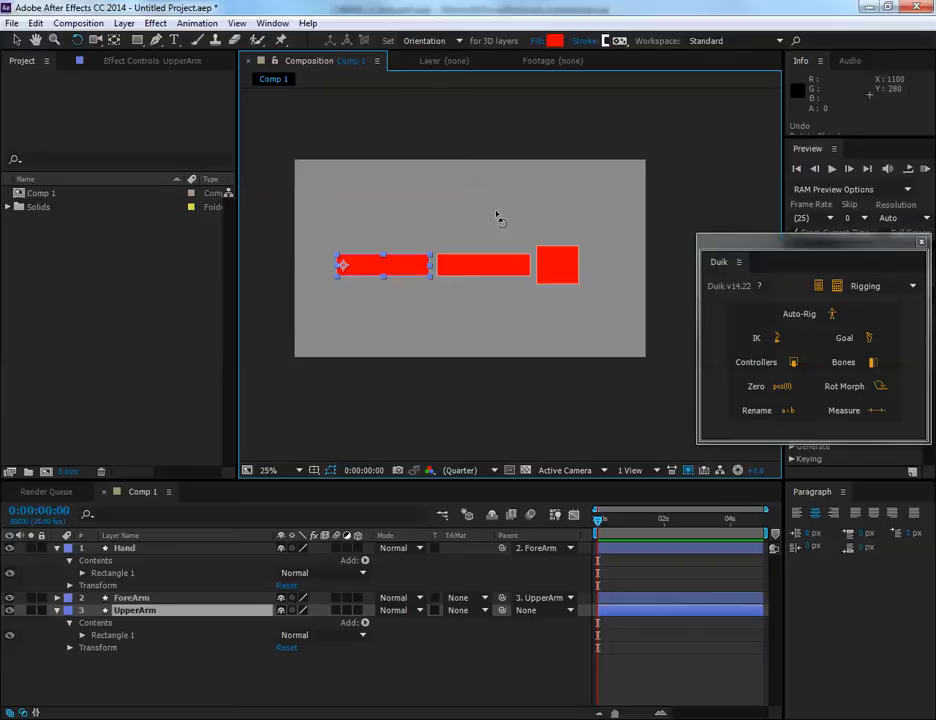
mouse_move(556, 264)
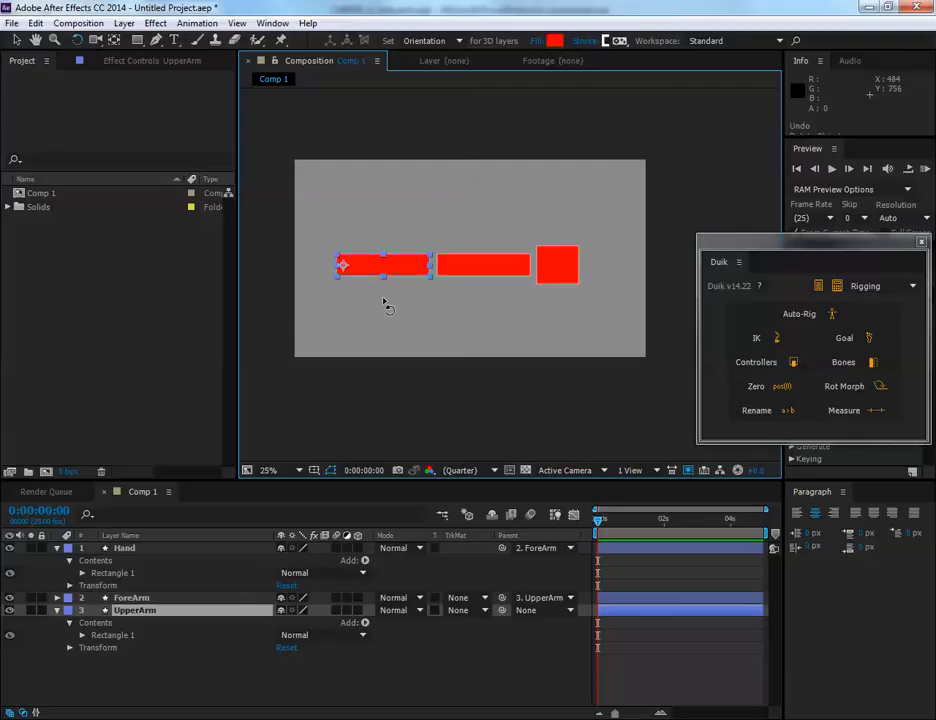
left_click(558, 264)
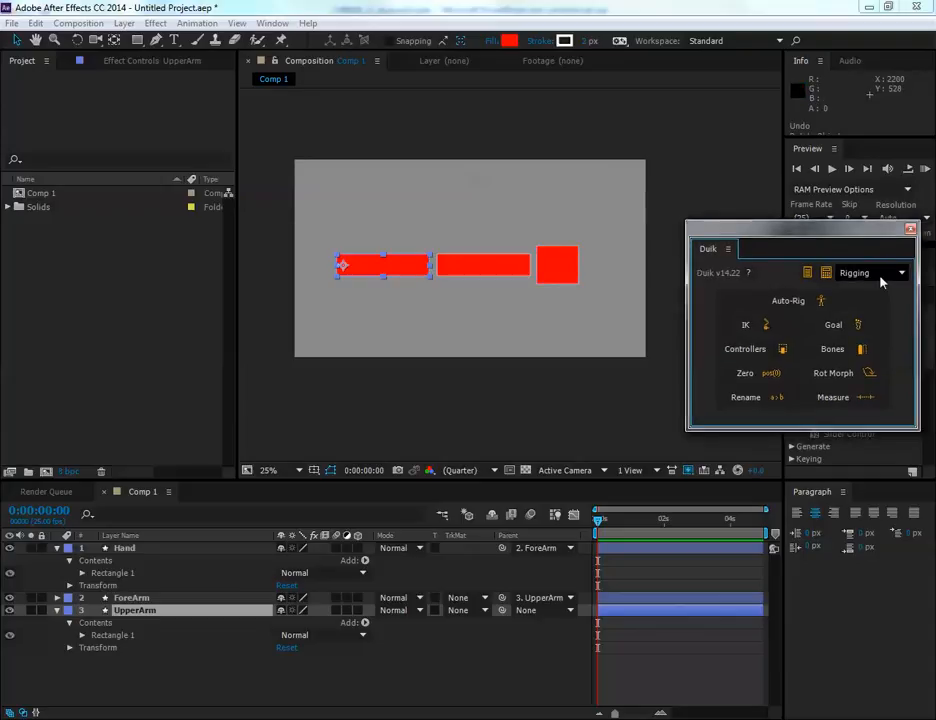
left_click(870, 272)
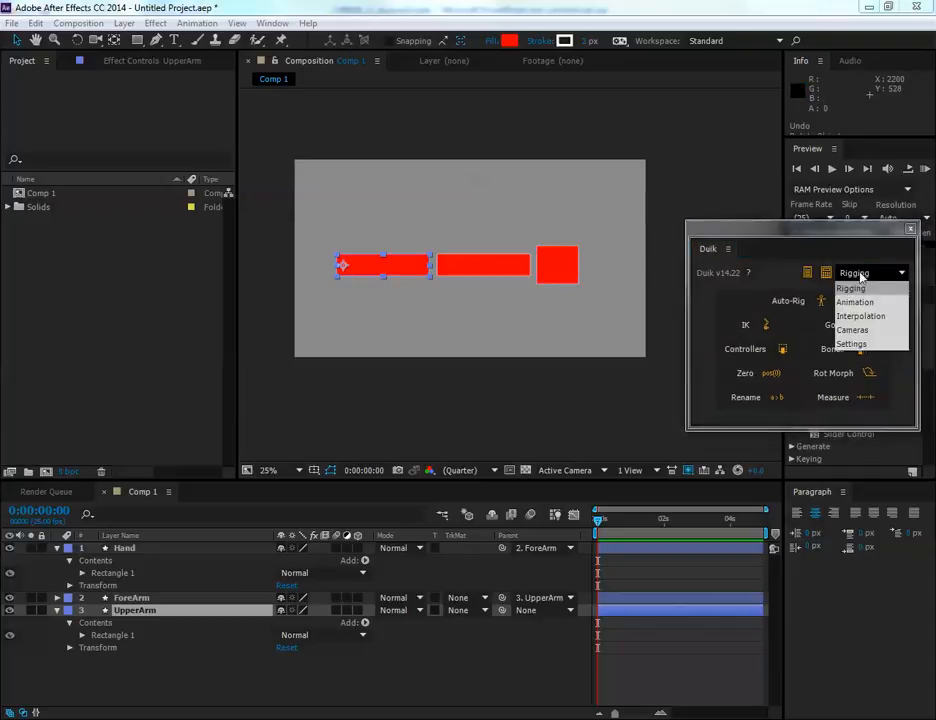
left_click(870, 272)
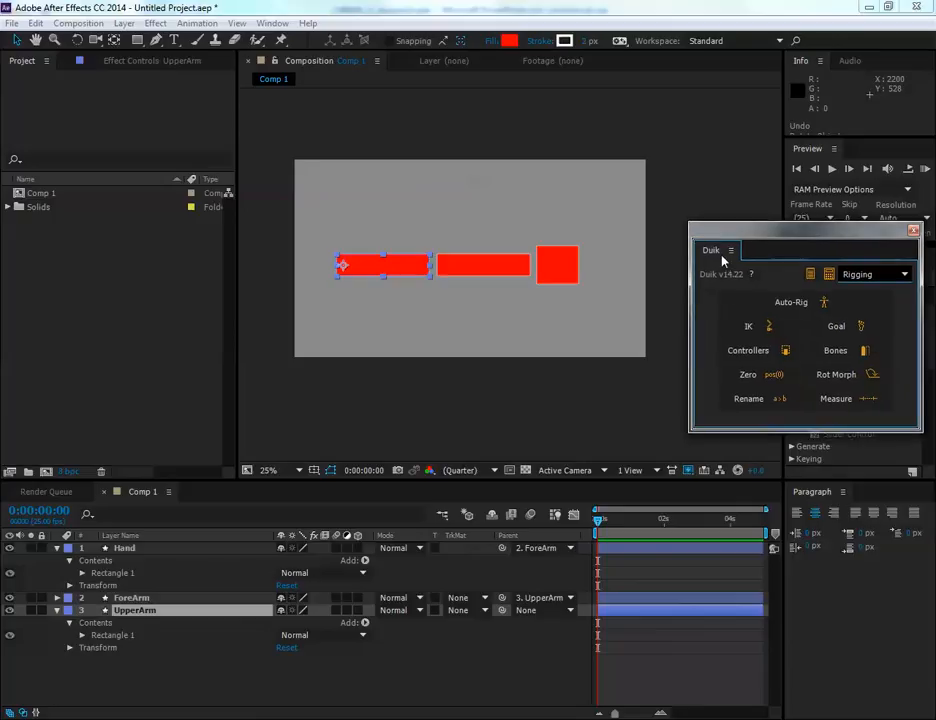
- Create a DUIK controller null C_Hand at the hand's anchor and select the arm pieces with it
left_click(558, 264)
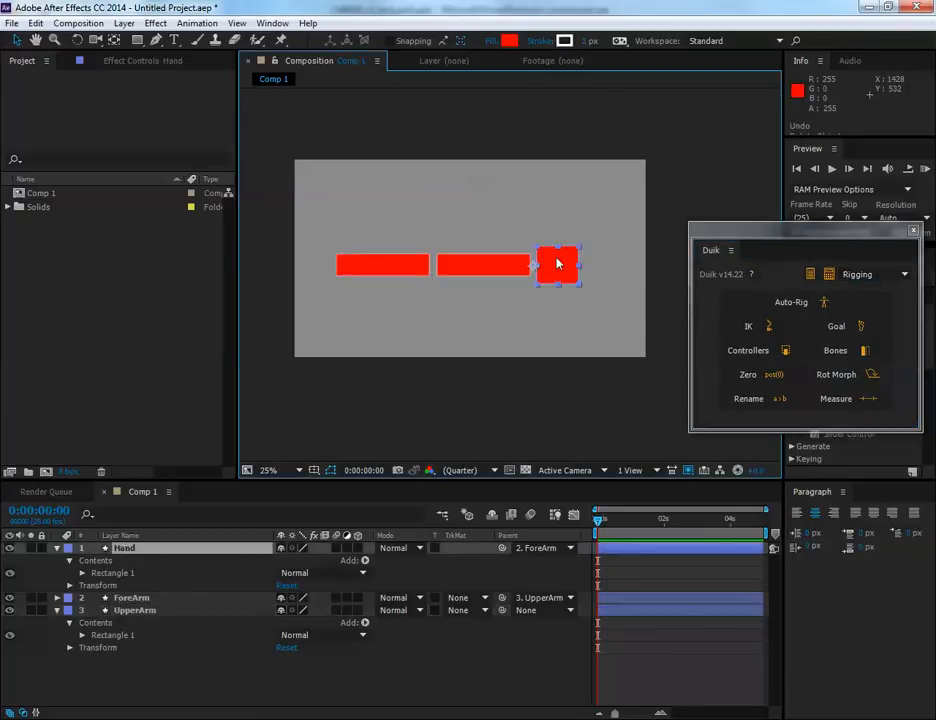
mouse_move(748, 350)
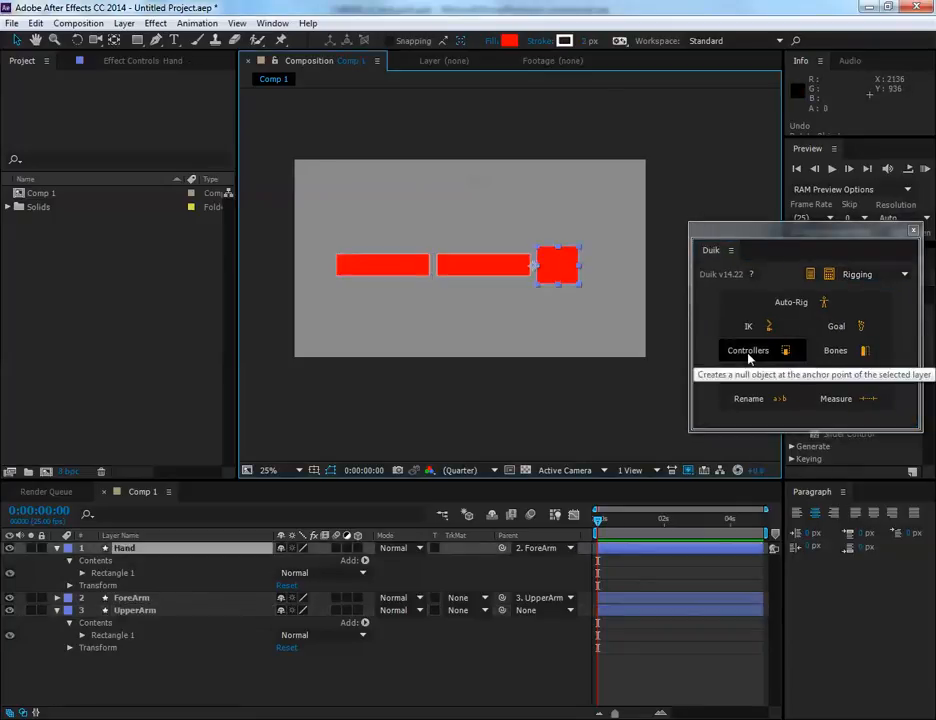
left_click(748, 350)
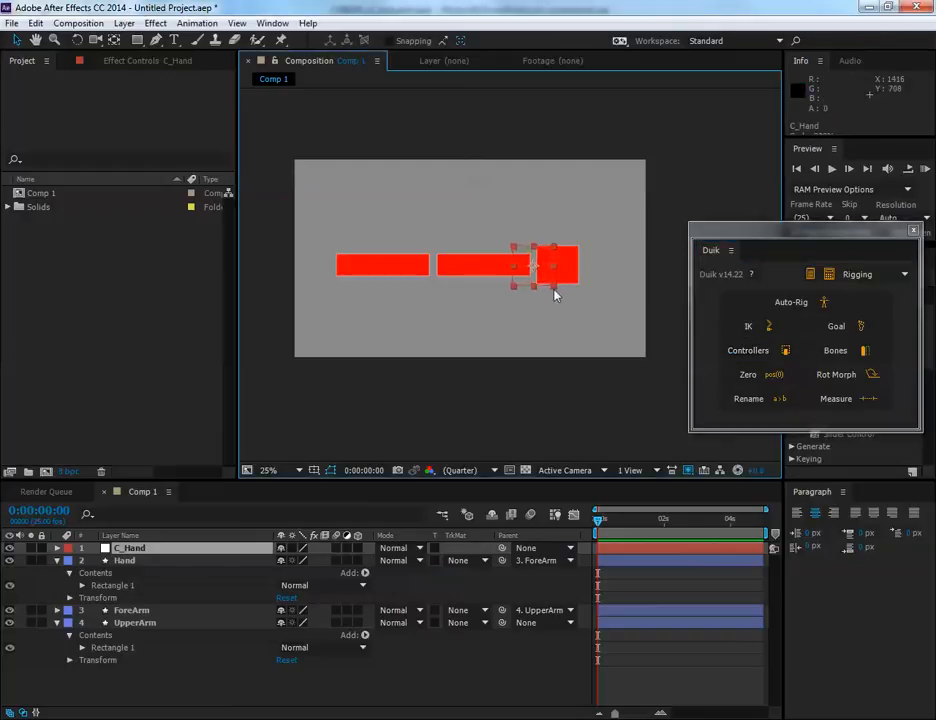
double_click(136, 548)
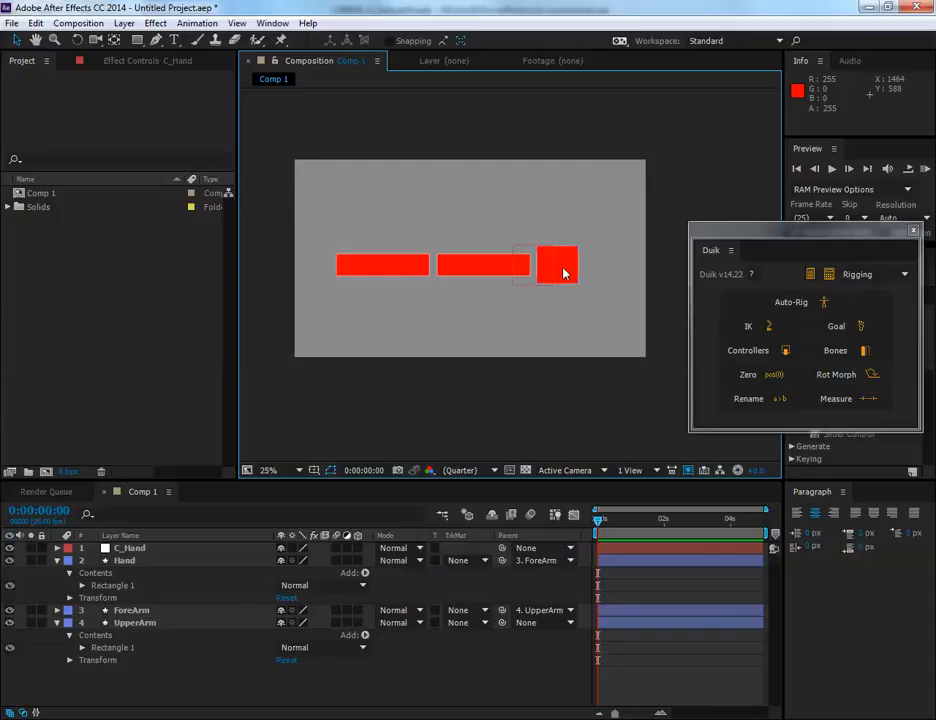
left_click(556, 264)
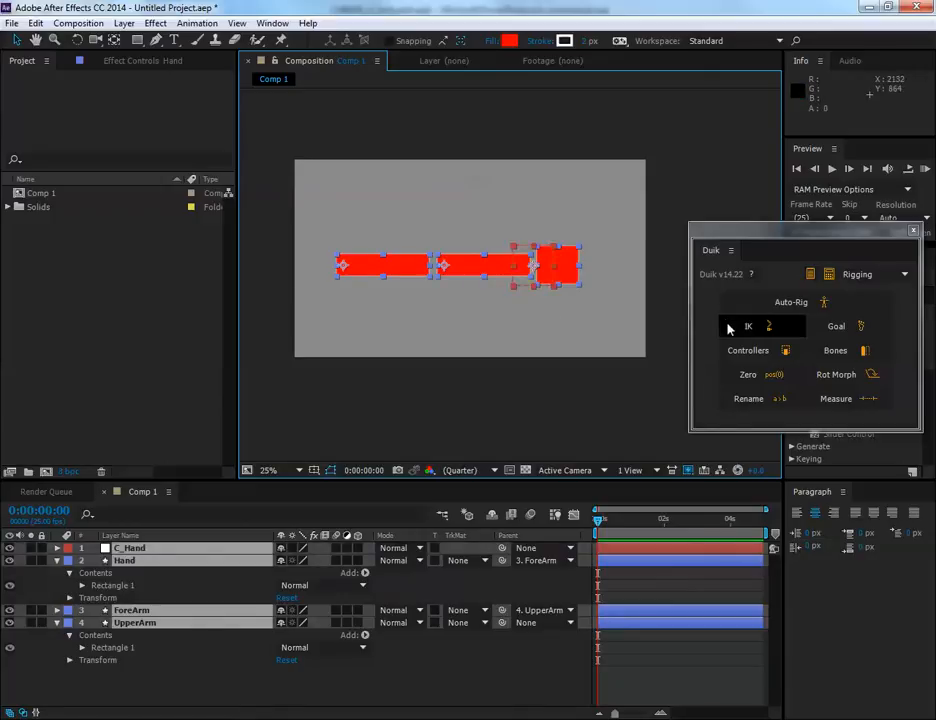
- Apply DUIK IK to the selected arm layers and controller, confirming the options dialog
left_click(748, 326)
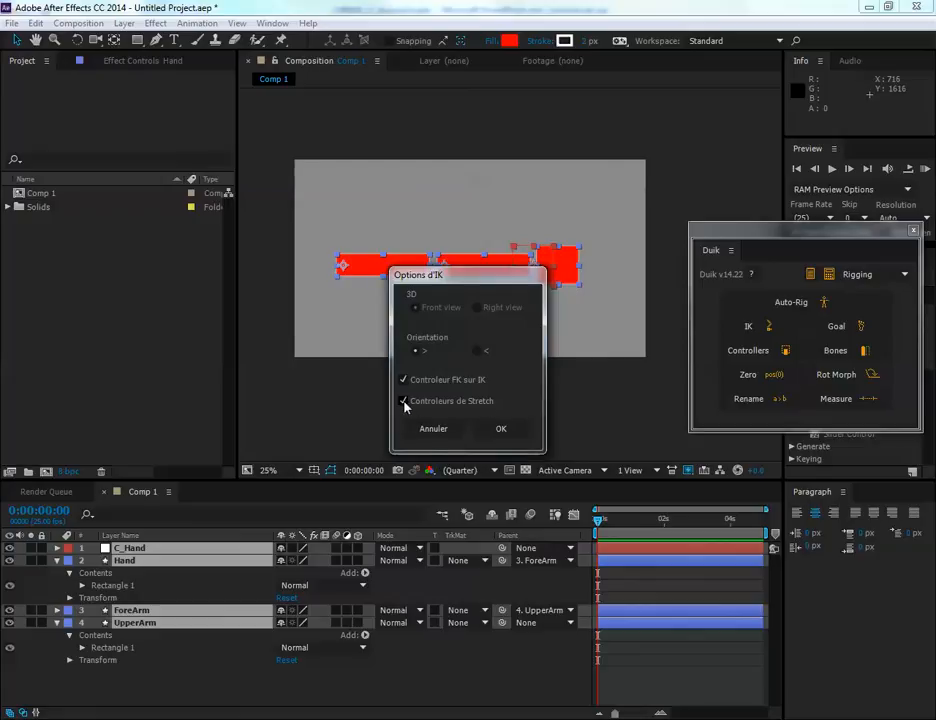
left_click(404, 400)
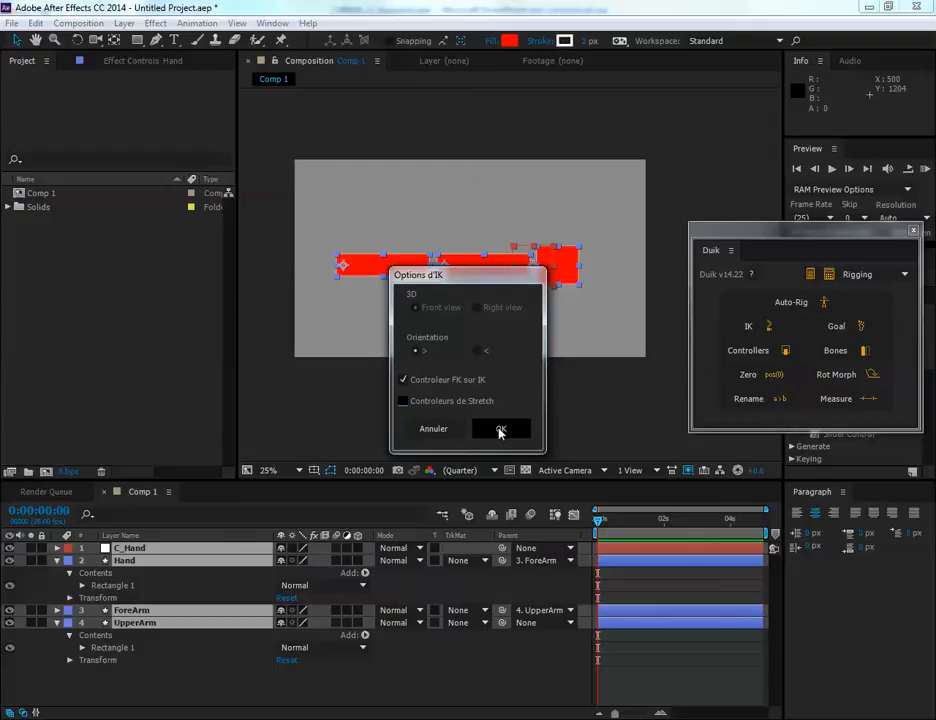
left_click(500, 428)
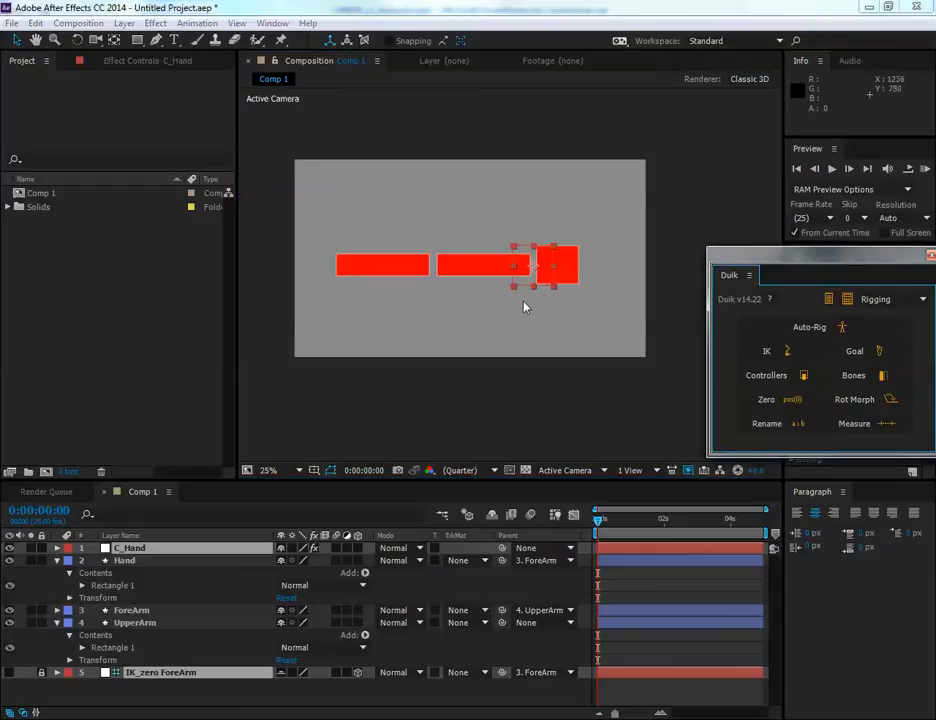
- Drag the hand controller so the arm bends at the elbow with the hand hanging low
left_click_drag(544, 264, 524, 300)
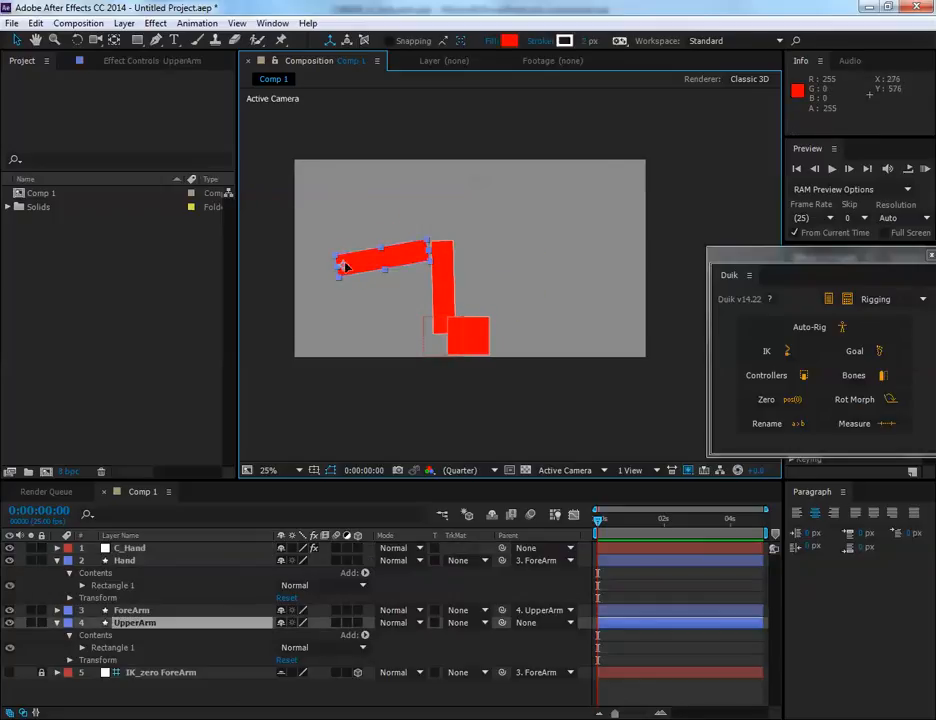
left_click_drag(344, 264, 420, 264)
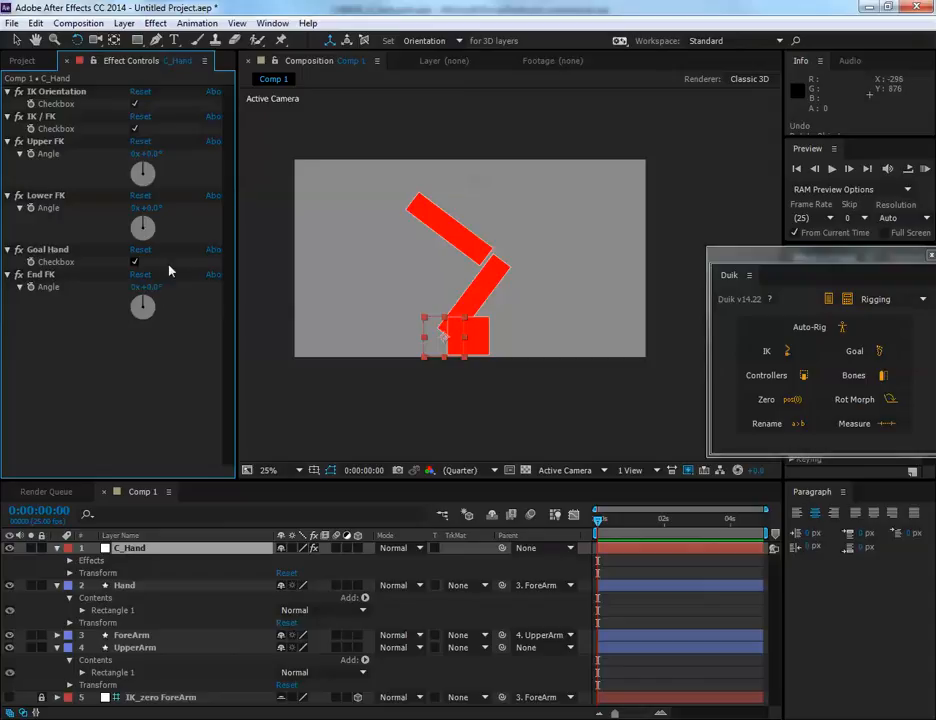
mouse_move(176, 270)
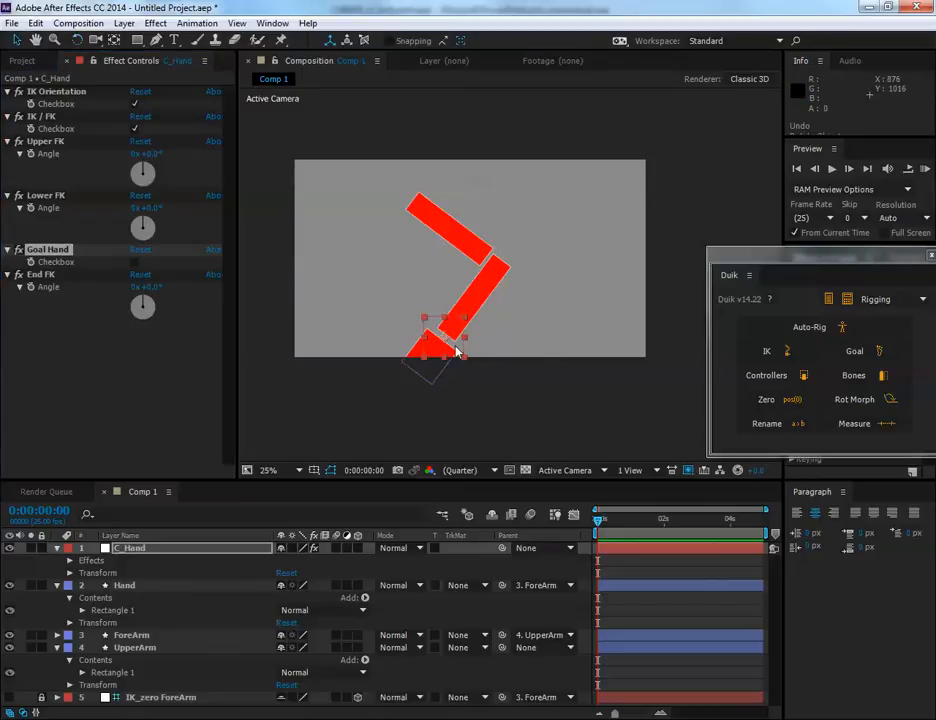
- Drag the hand controller lower right, far left and back, ending left of centre
left_click_drag(436, 344, 544, 316)
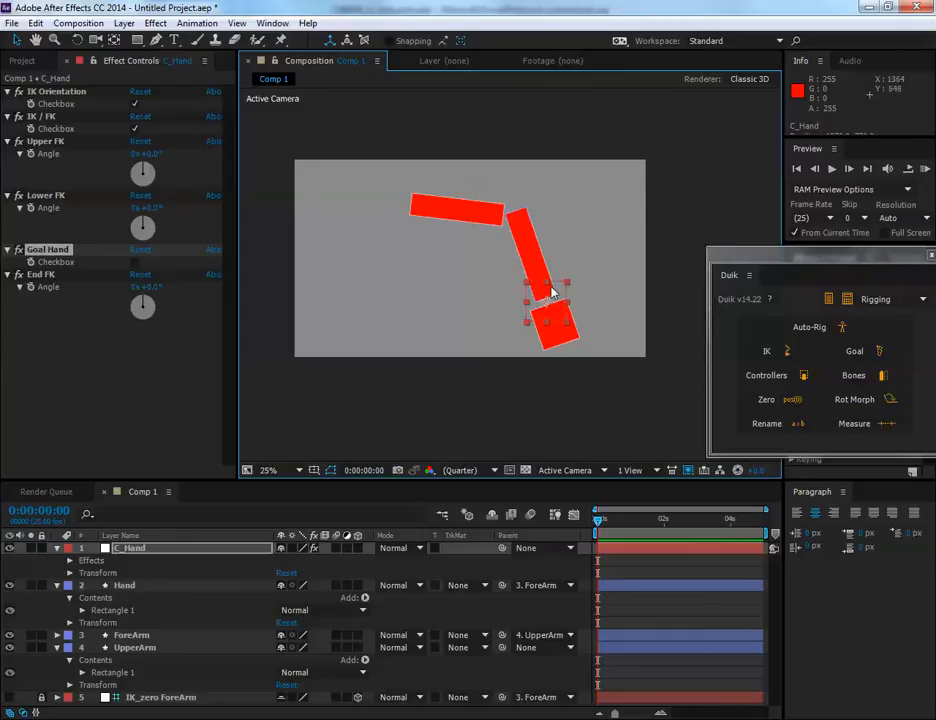
left_click_drag(550, 290, 430, 296)
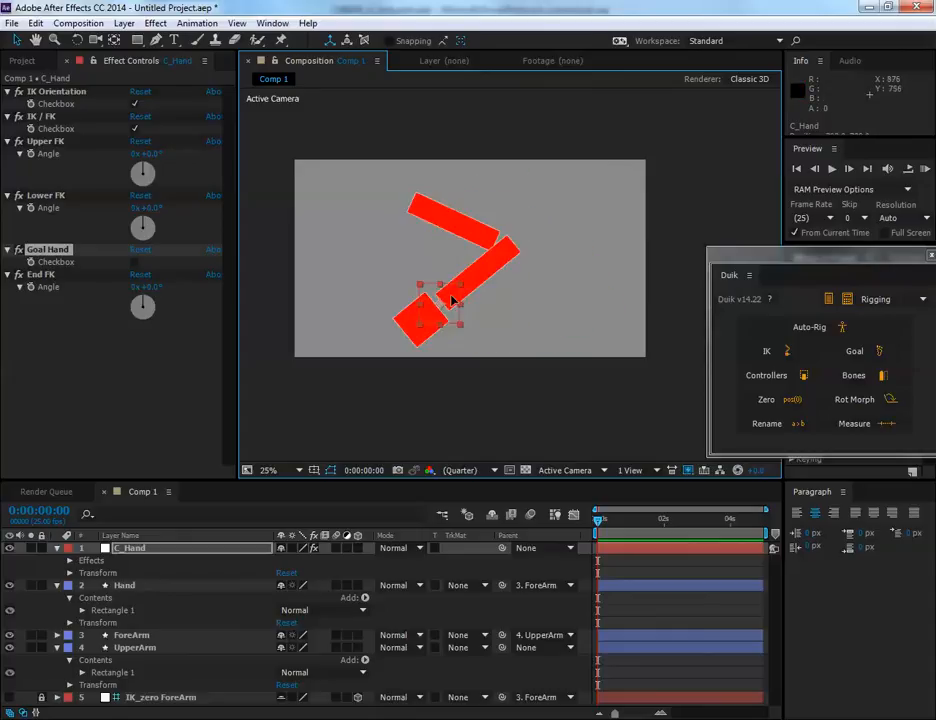
left_click_drag(450, 290, 356, 260)
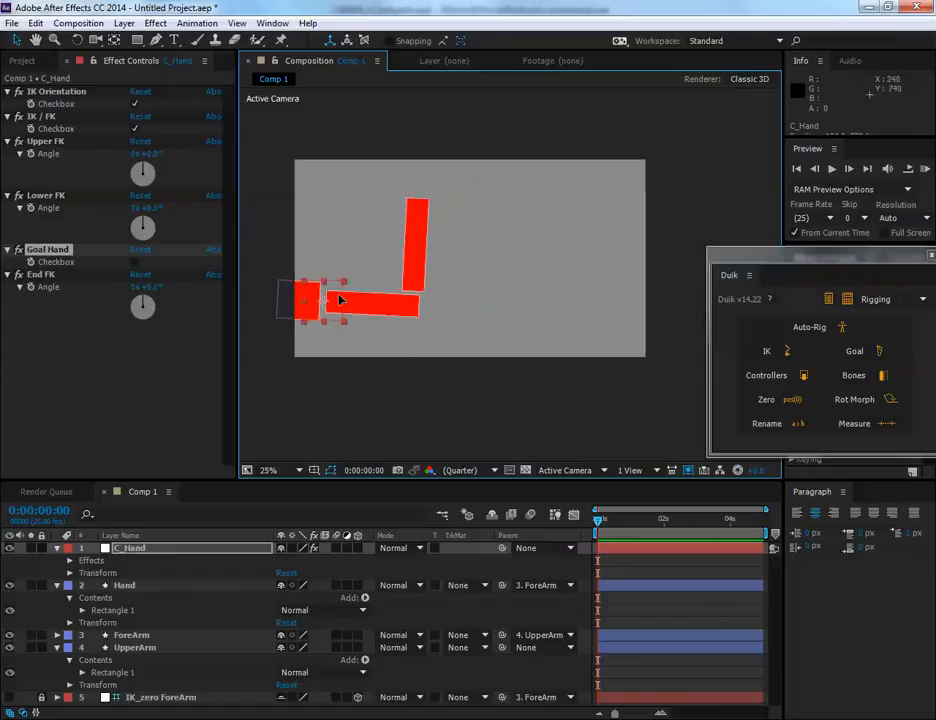
left_click_drag(340, 300, 392, 310)
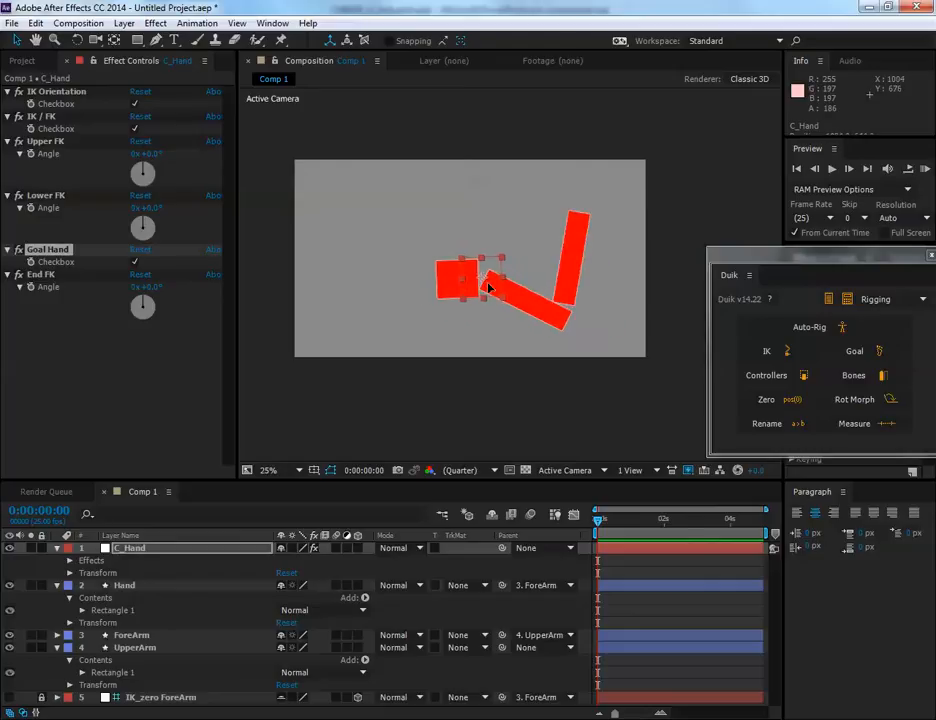
left_click_drag(490, 284, 430, 288)
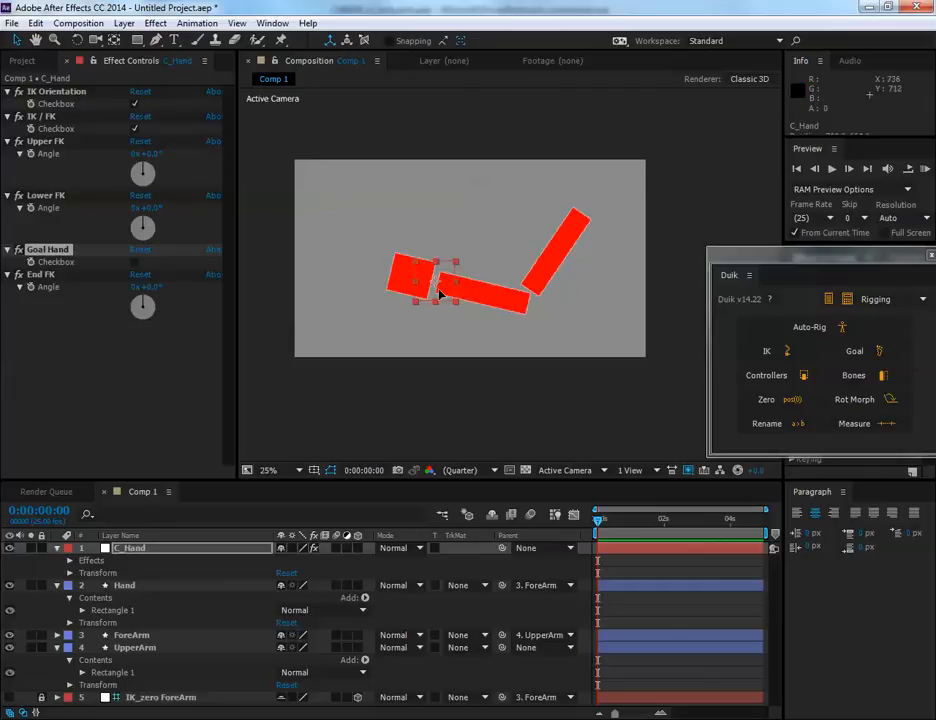
left_click_drag(440, 280, 444, 280)
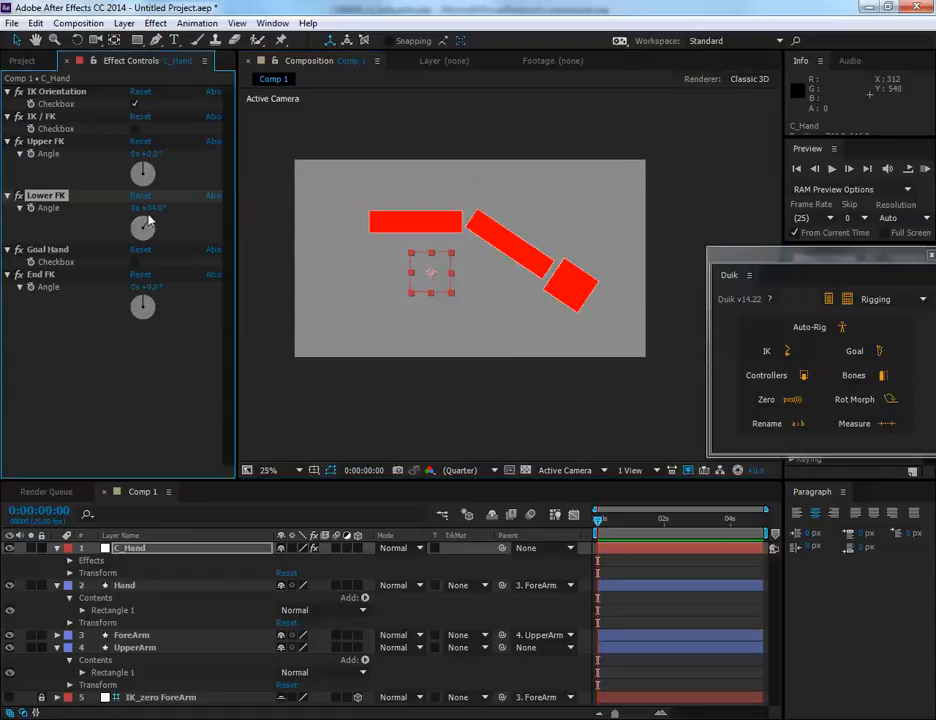
mouse_move(450, 262)
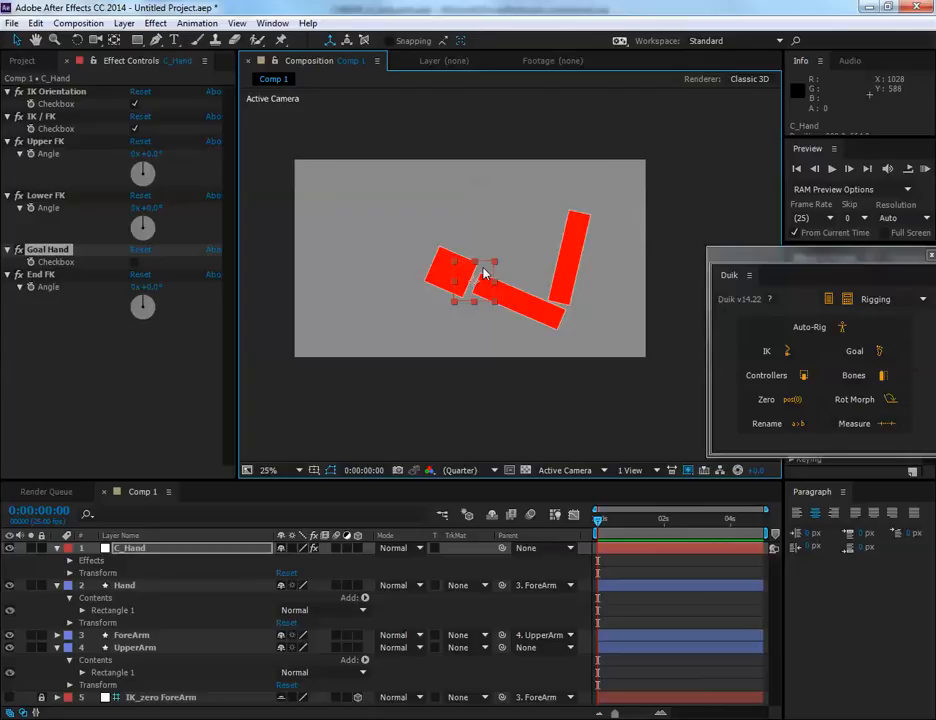
- Move the hand controller back left of centre to repose the bent arm
left_click_drag(484, 270, 448, 260)
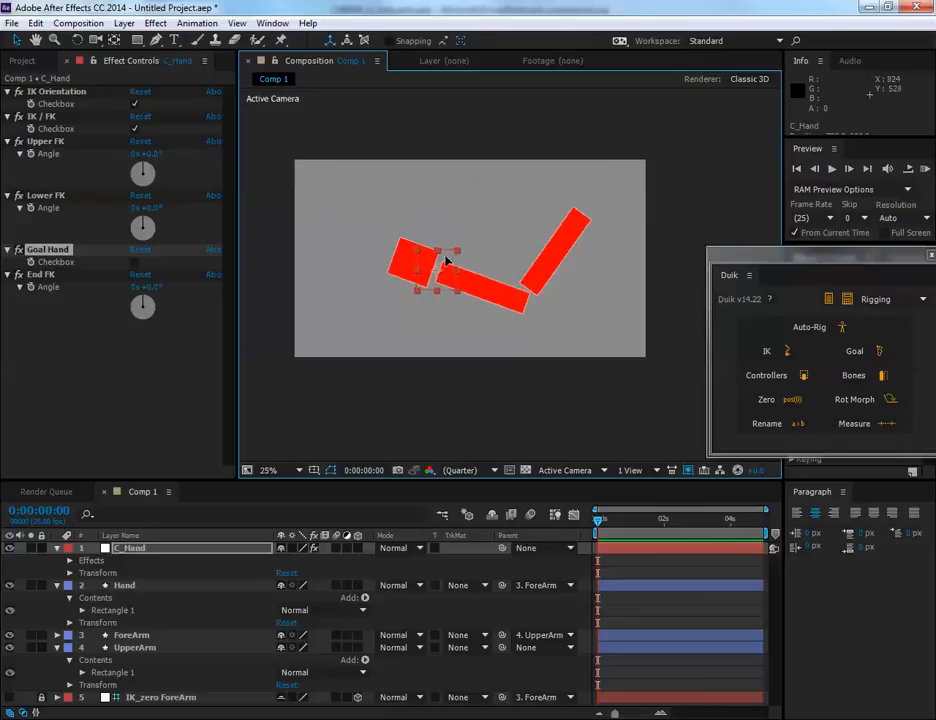